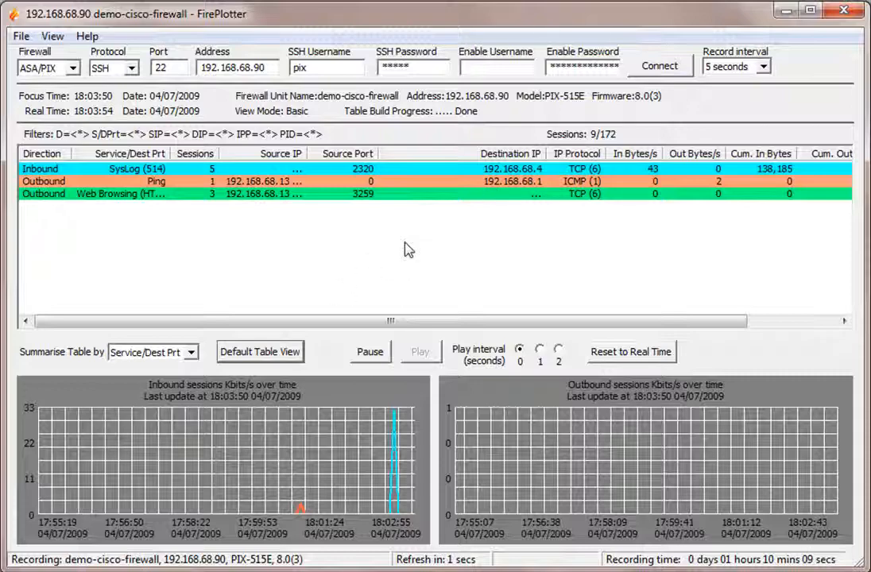
Bring up the context menu of tools for a session row in the session table
{"action": "right_click", "coordinate": [407, 248]}
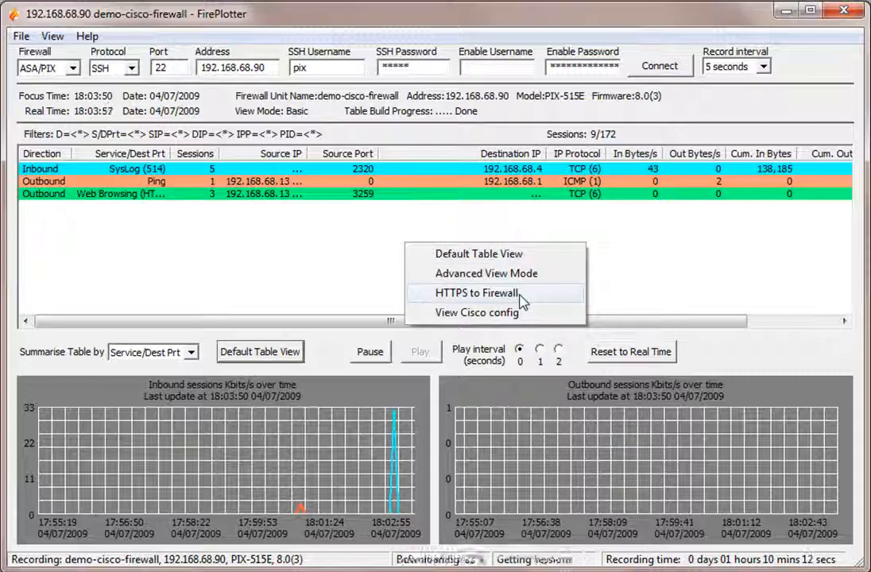
Reach the firewall's HTTPS web page, continuing past the certificate warning
{"action": "left_click", "coordinate": [476, 293]}
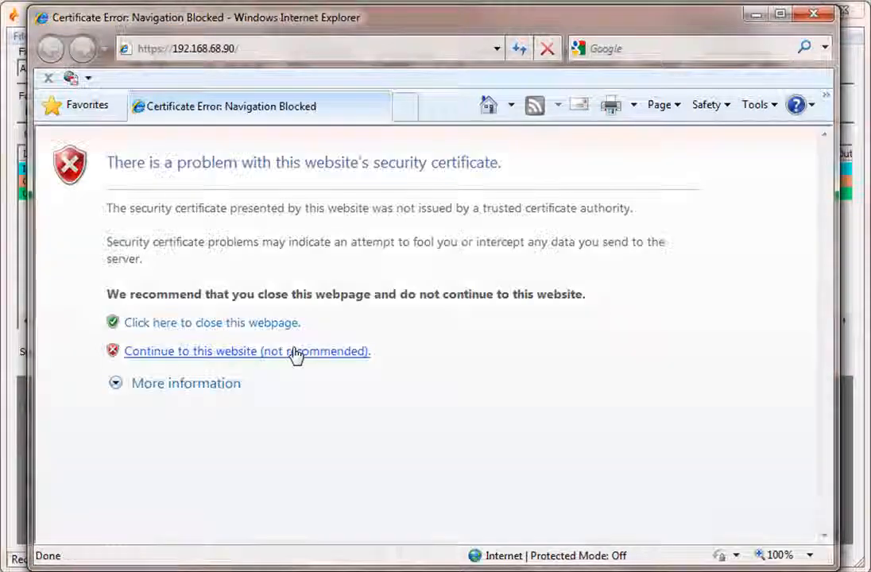
{"action": "left_click", "coordinate": [248, 351]}
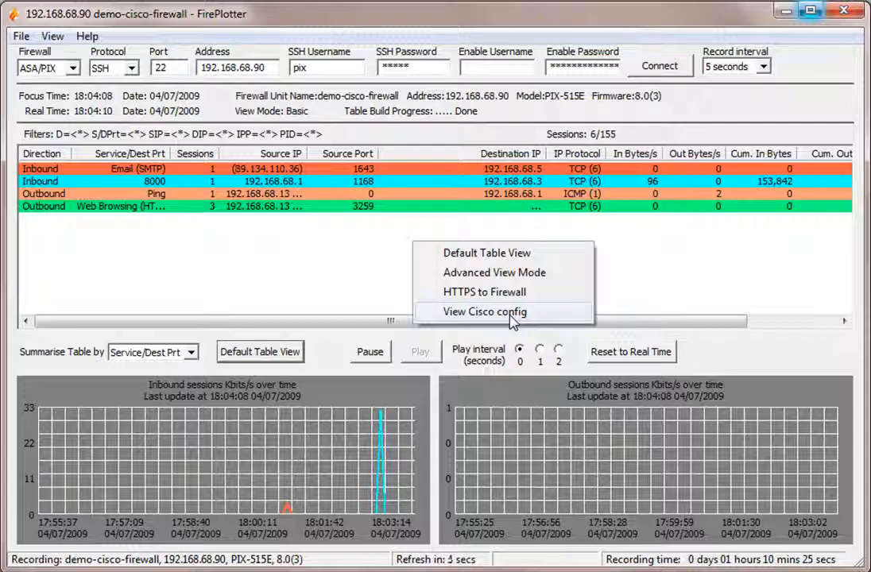
View the firewall's running Cisco configuration in Notepad, then close it
{"action": "left_click", "coordinate": [485, 311]}
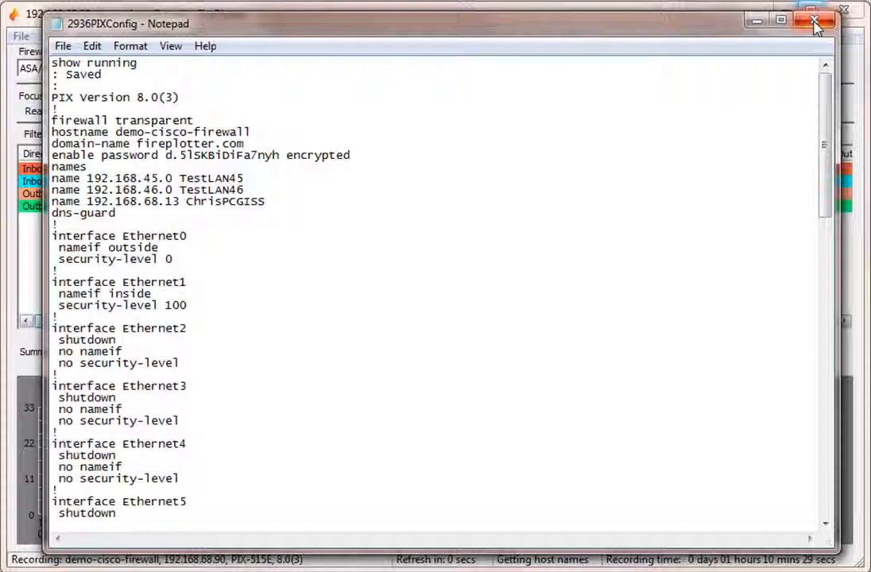
{"action": "left_click", "coordinate": [813, 22]}
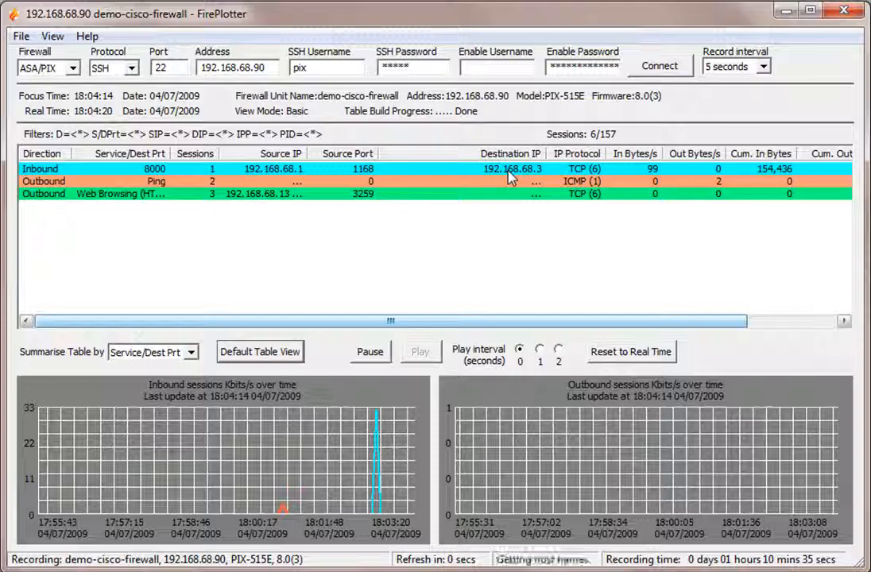
Bring up the network tools for the 207.46.192.254 outbound web session
{"action": "right_click", "coordinate": [512, 168]}
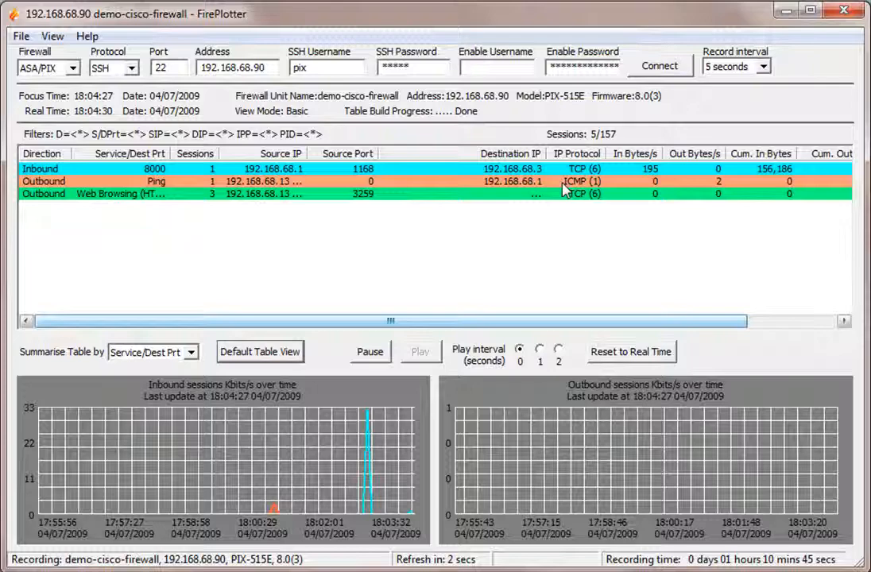
{"action": "mouse_move", "coordinate": [332, 208]}
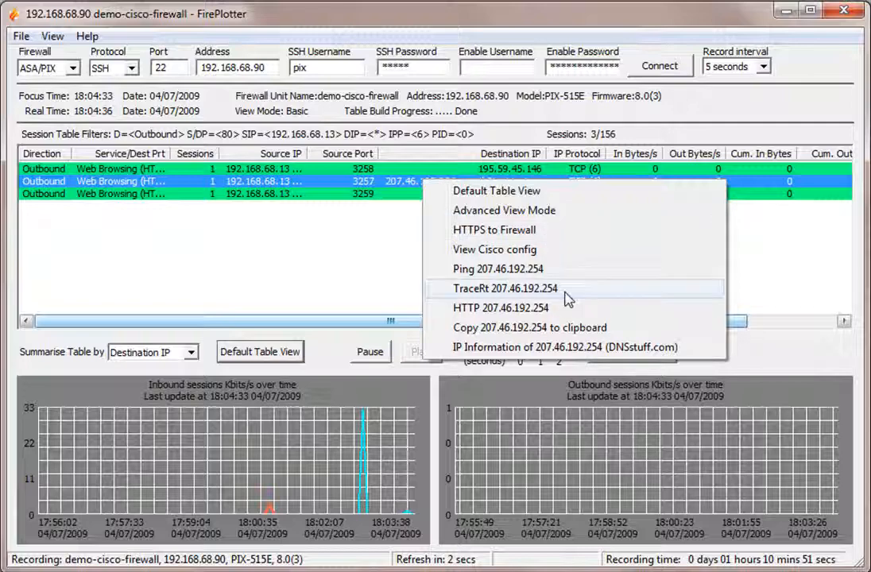
Run a traceroute to 207.46.192.254, review its hops, then close the results
{"action": "left_click", "coordinate": [503, 289]}
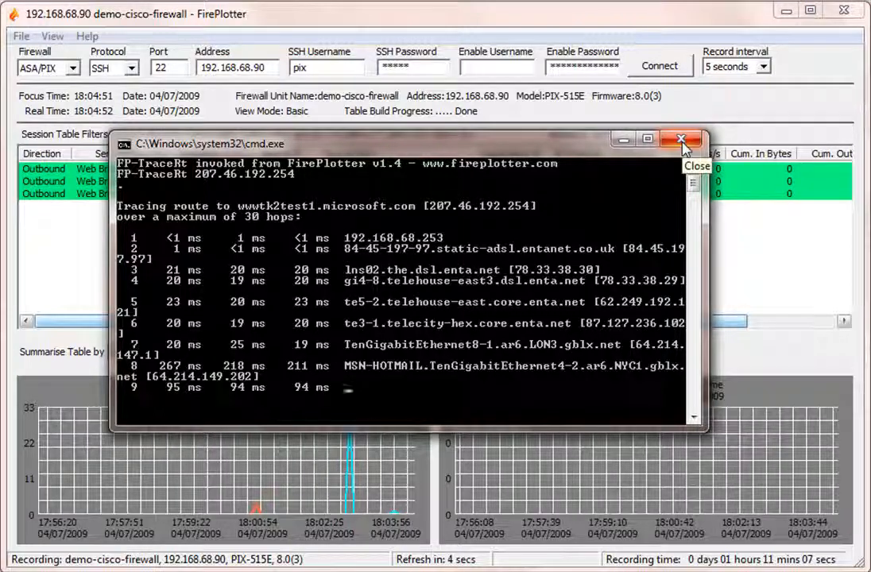
{"action": "left_click", "coordinate": [680, 140]}
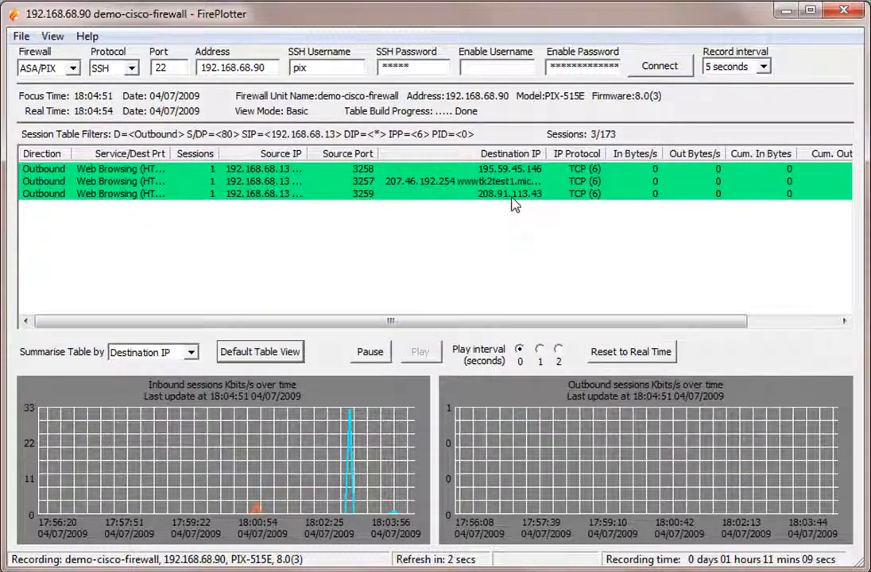
Request a DNSstuff IP information lookup for destination 208.91.113.43
{"action": "right_click", "coordinate": [508, 194]}
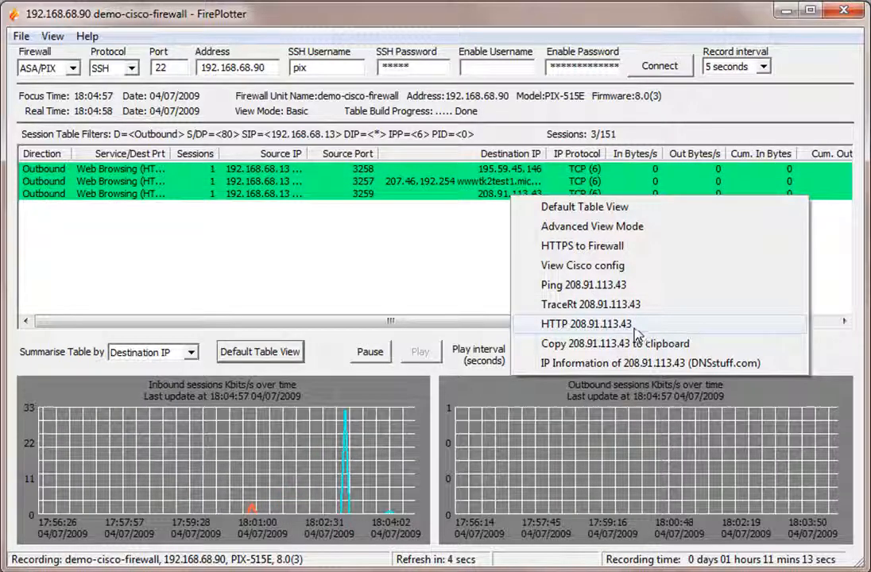
{"action": "mouse_move", "coordinate": [604, 348]}
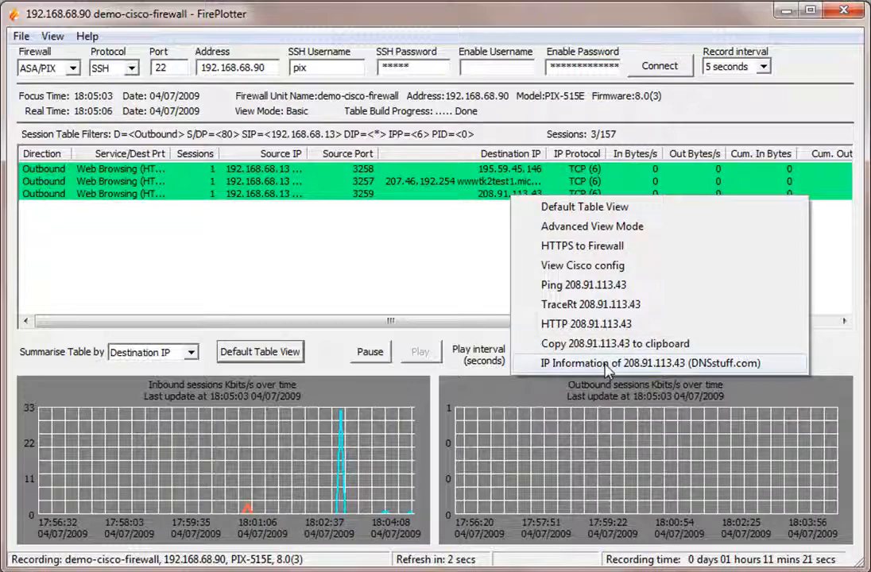
{"action": "left_click", "coordinate": [636, 362]}
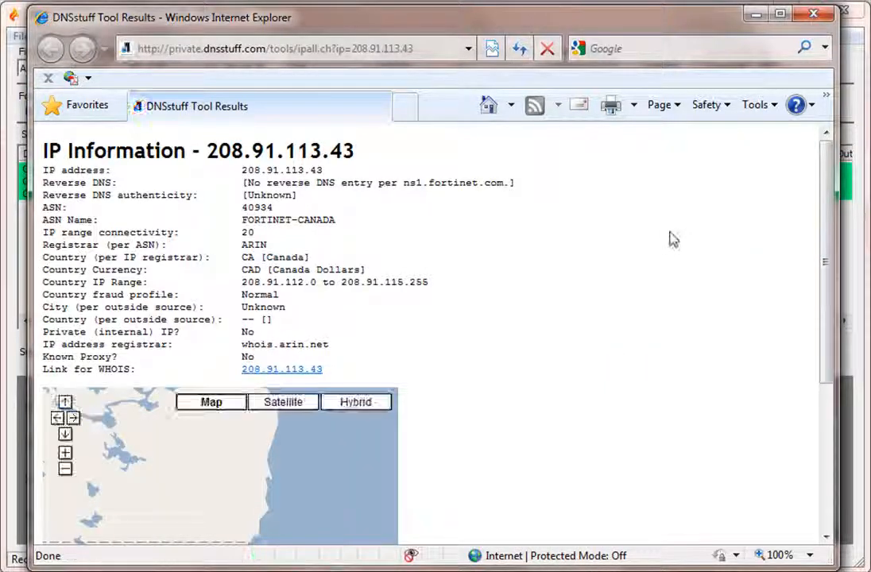
Scroll the DNSstuff report for 208.91.113.43 down to the WHOIS details and location map
{"action": "scroll", "scroll_direction": "down", "scroll_amount": 3}
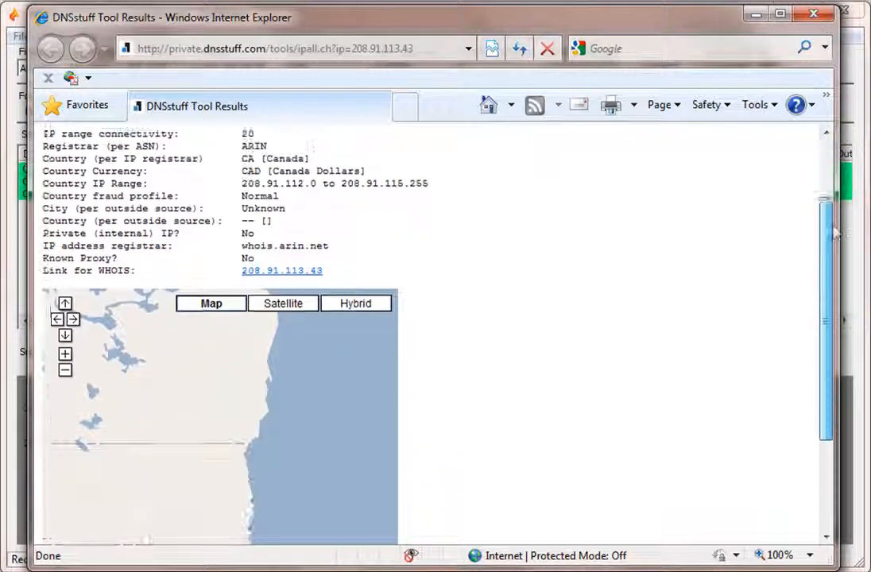